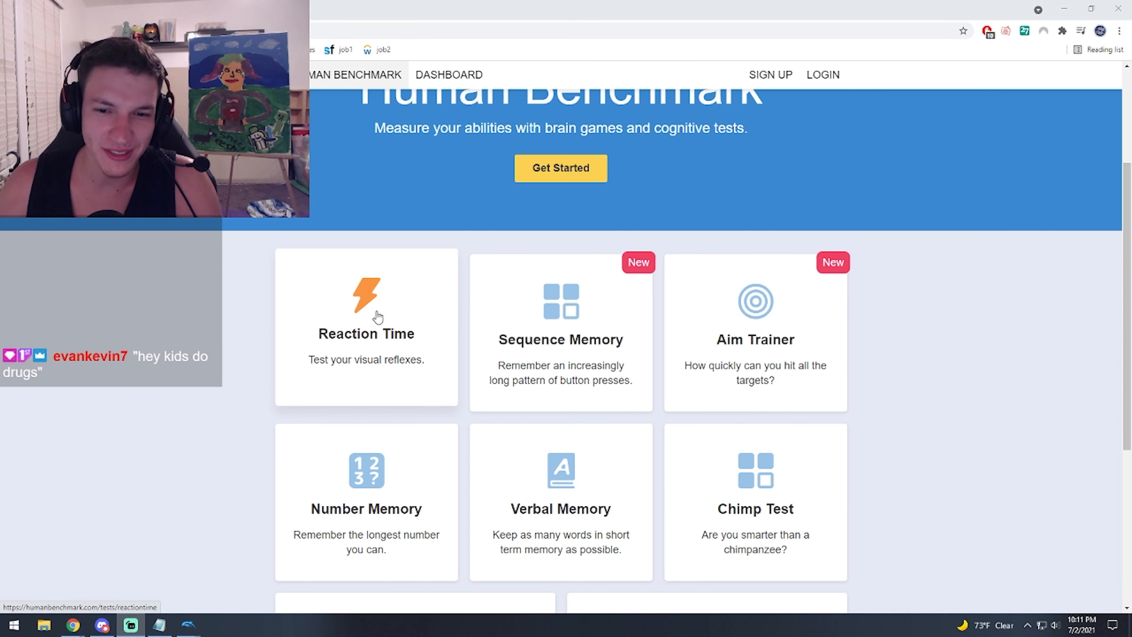
mouse_move(376, 312)
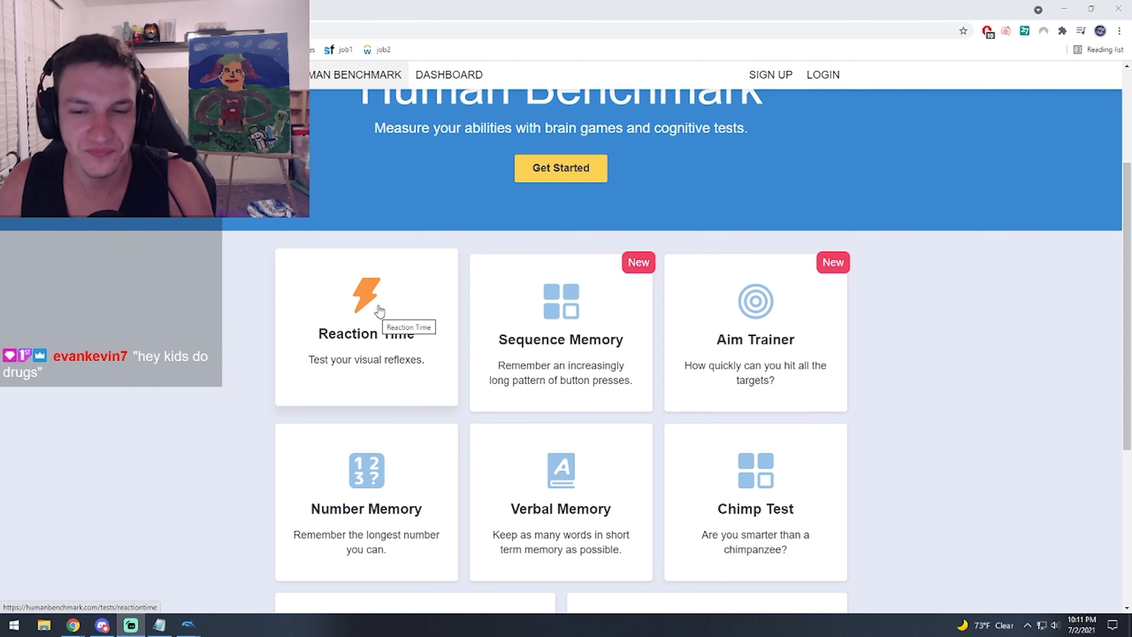
Step: Run the Reaction Time test and record a 254 ms result
left_click(366, 308)
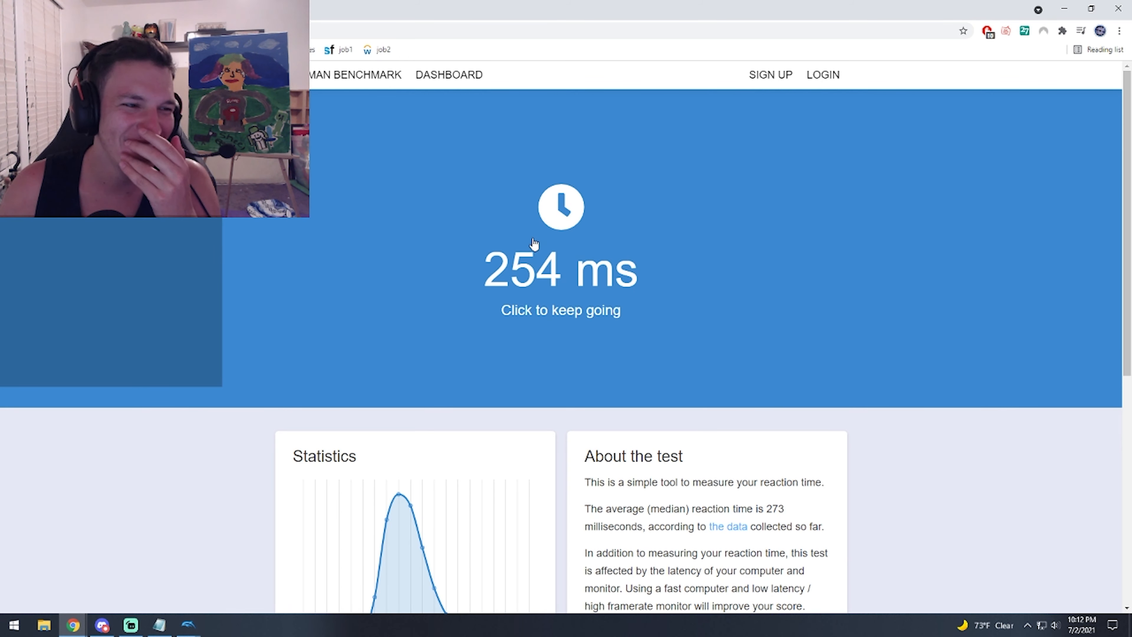
mouse_move(486, 367)
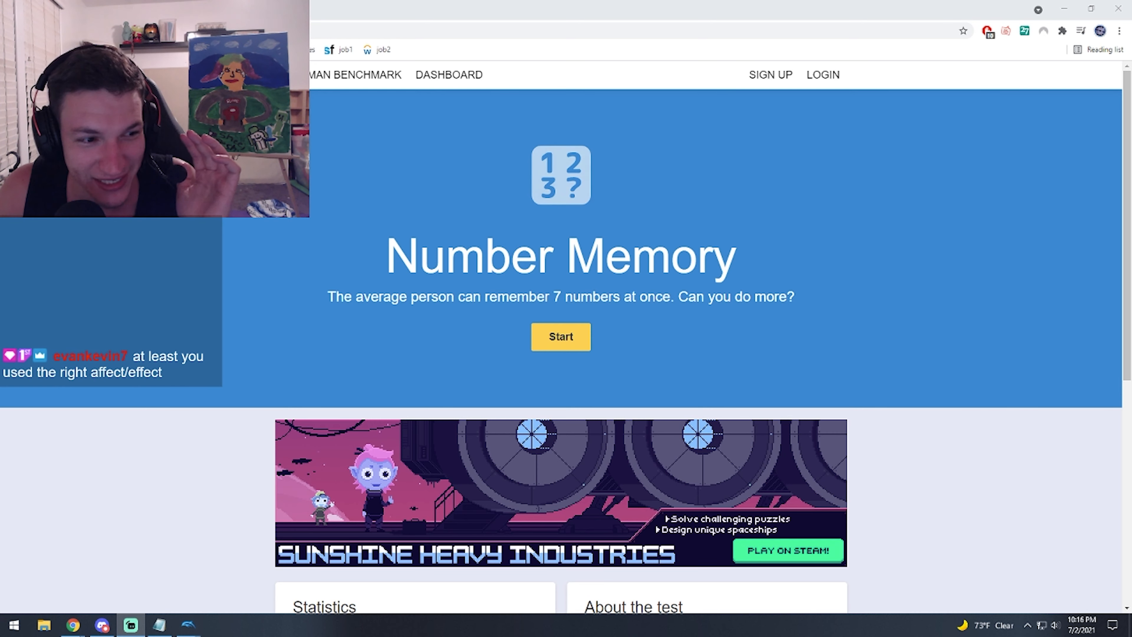
mouse_move(44, 251)
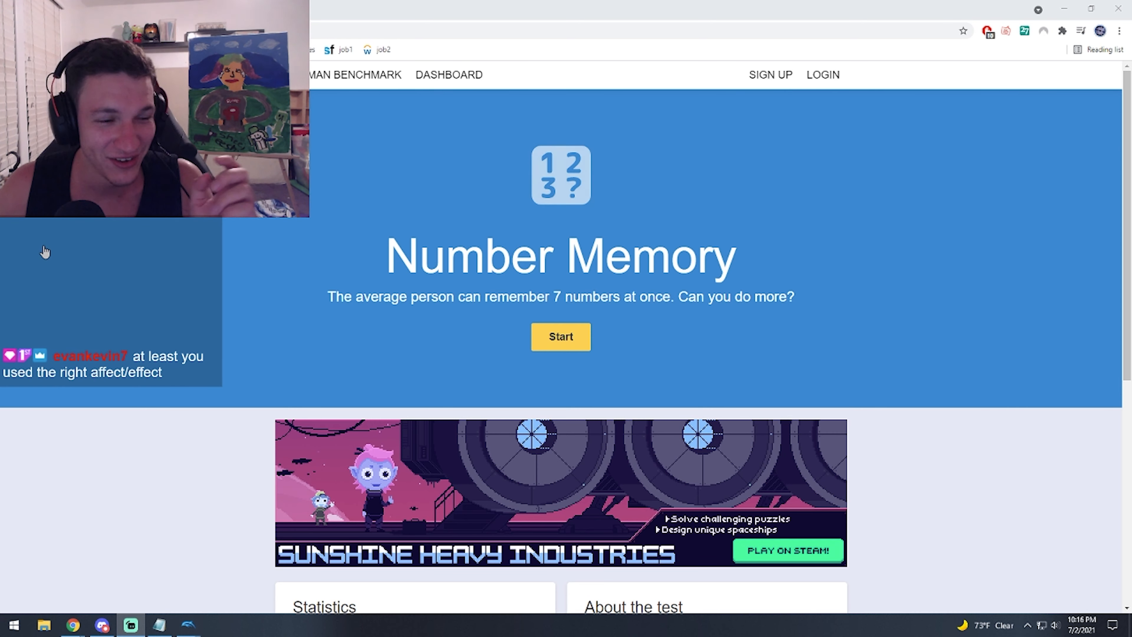
Step: Play Number Memory, entering the remembered digits until a wrong answer ends it at Level 5
left_click(560, 337)
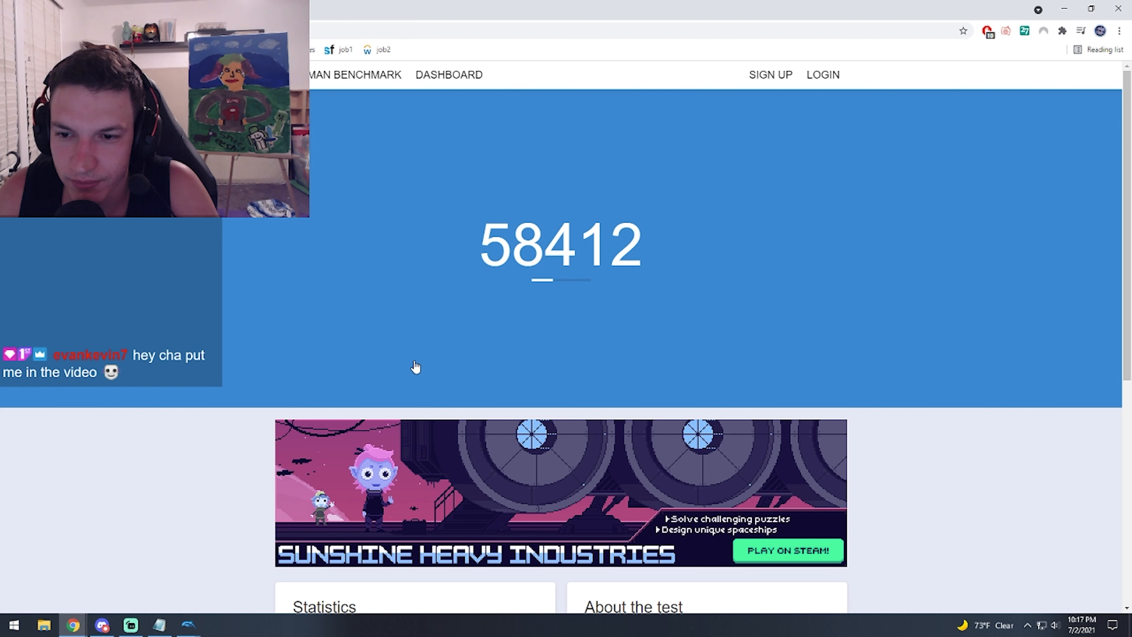
type("5")
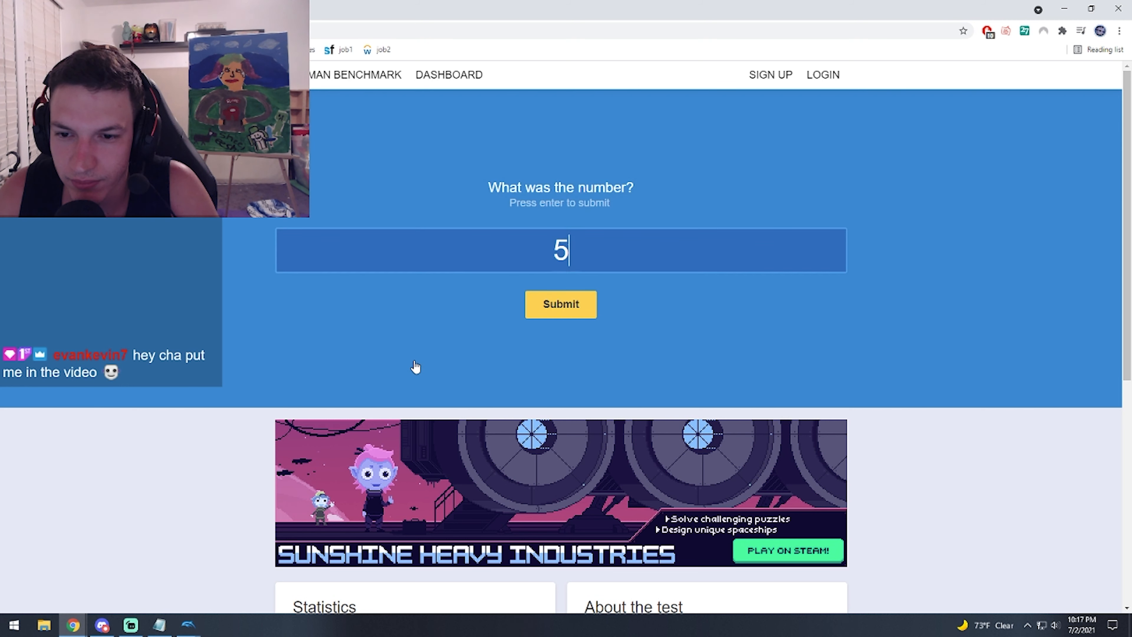
key("enter")
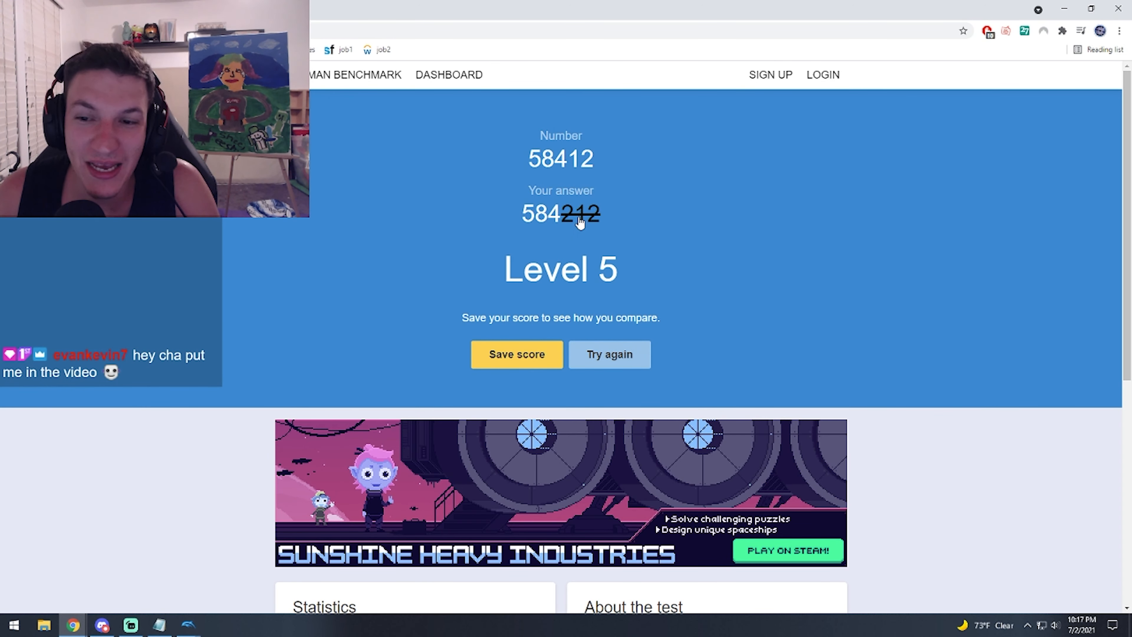
left_click(608, 353)
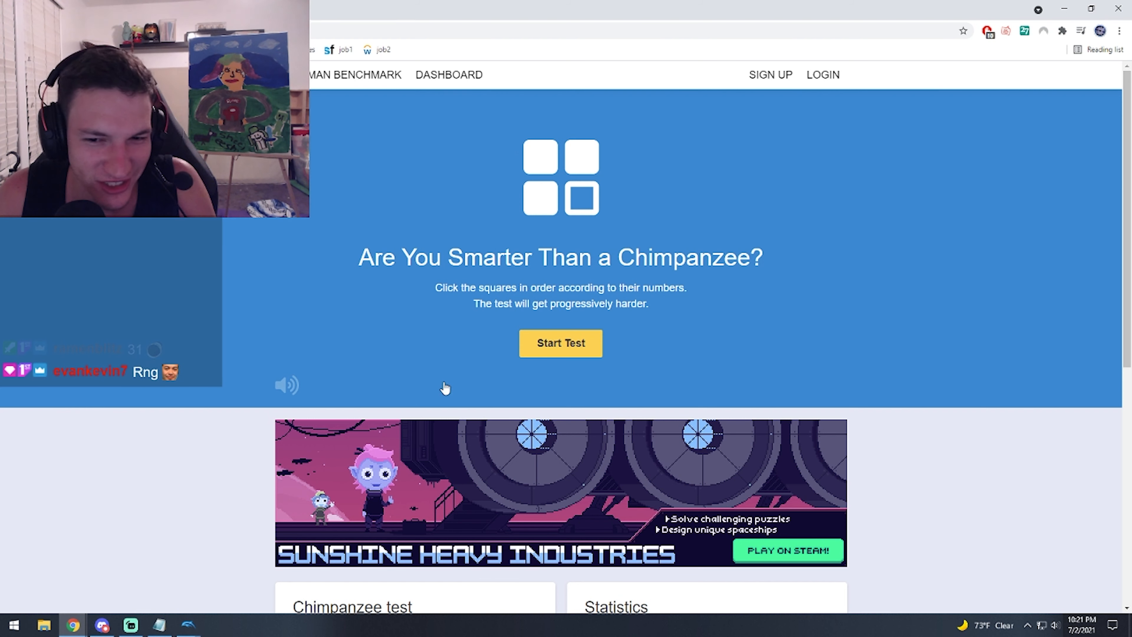
Step: Start the Chimp Test and play the first 4-number round, taking 1 of 3 strikes
left_click(560, 343)
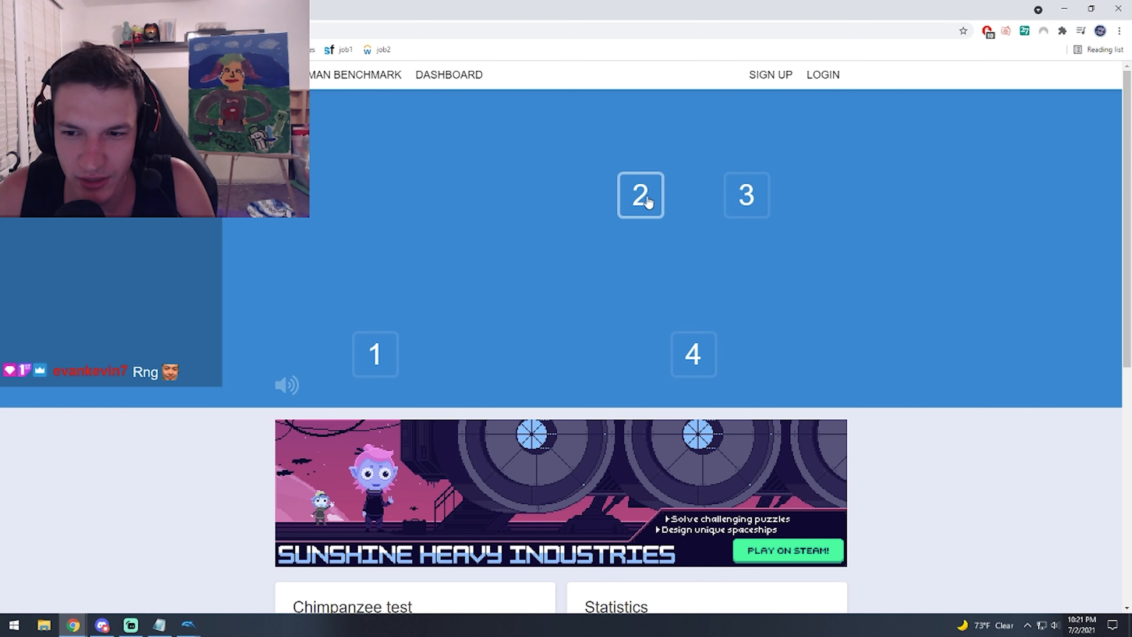
left_click(640, 195)
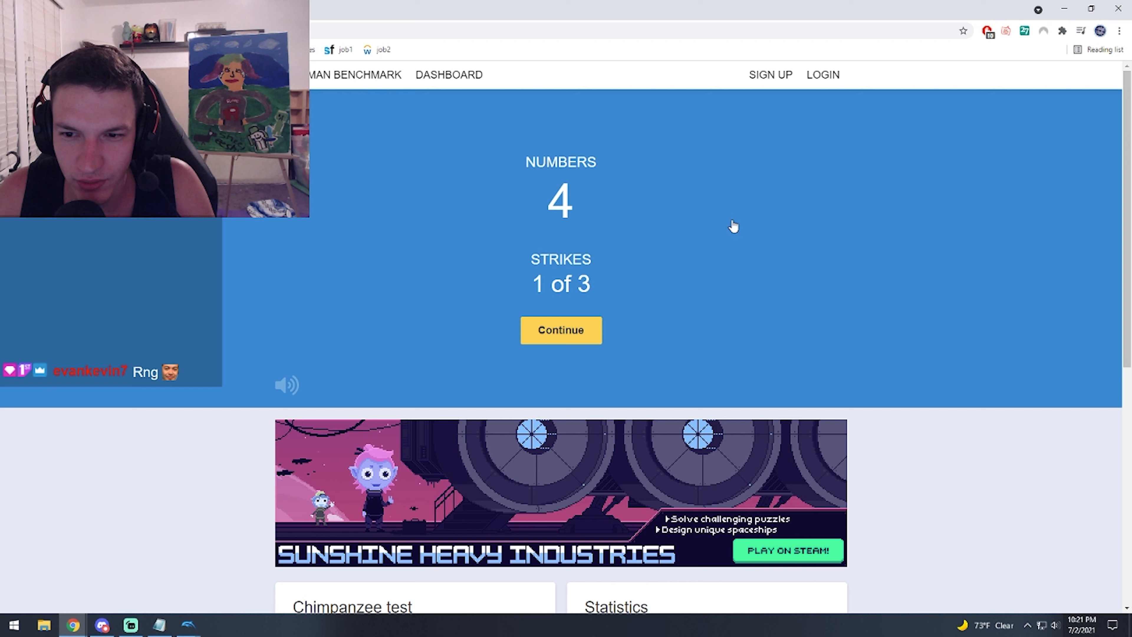
mouse_move(561, 330)
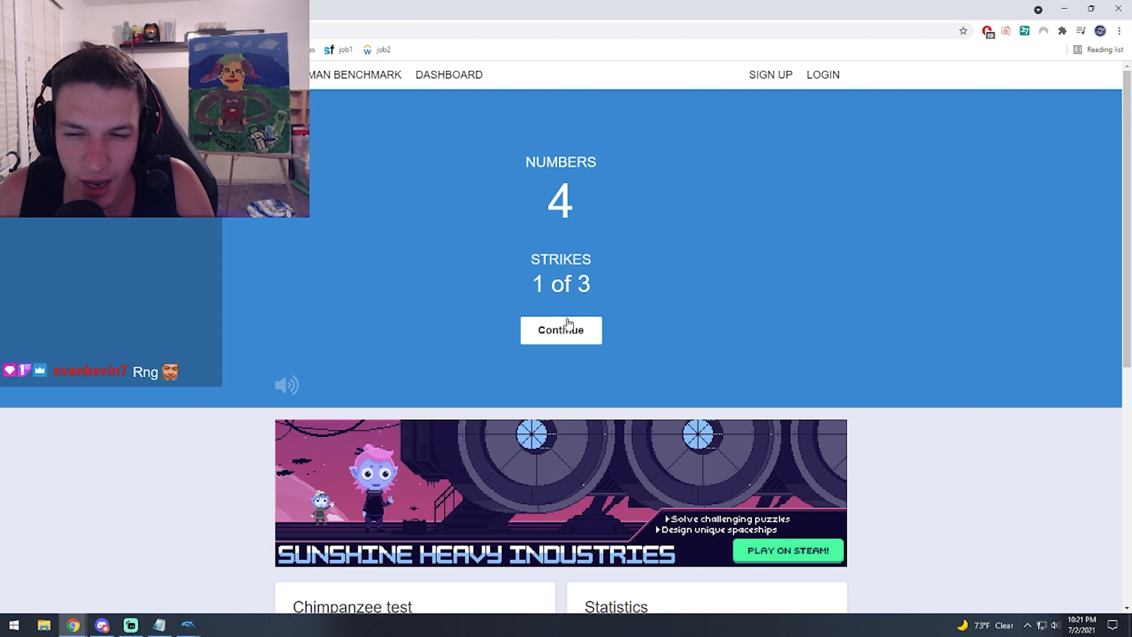
mouse_move(563, 323)
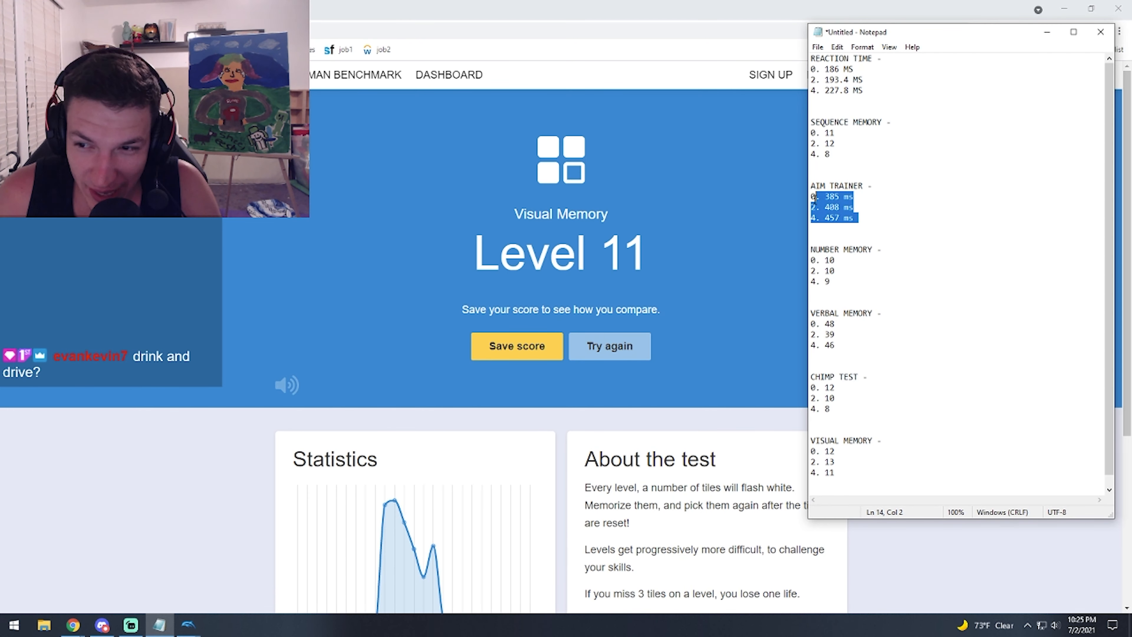
left_click(853, 280)
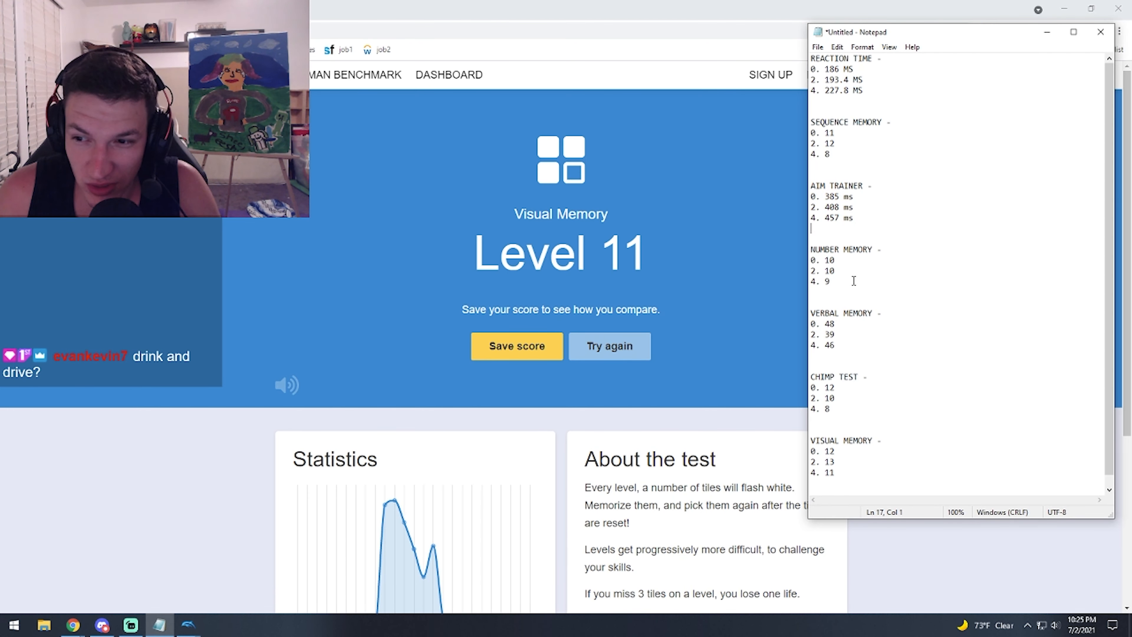